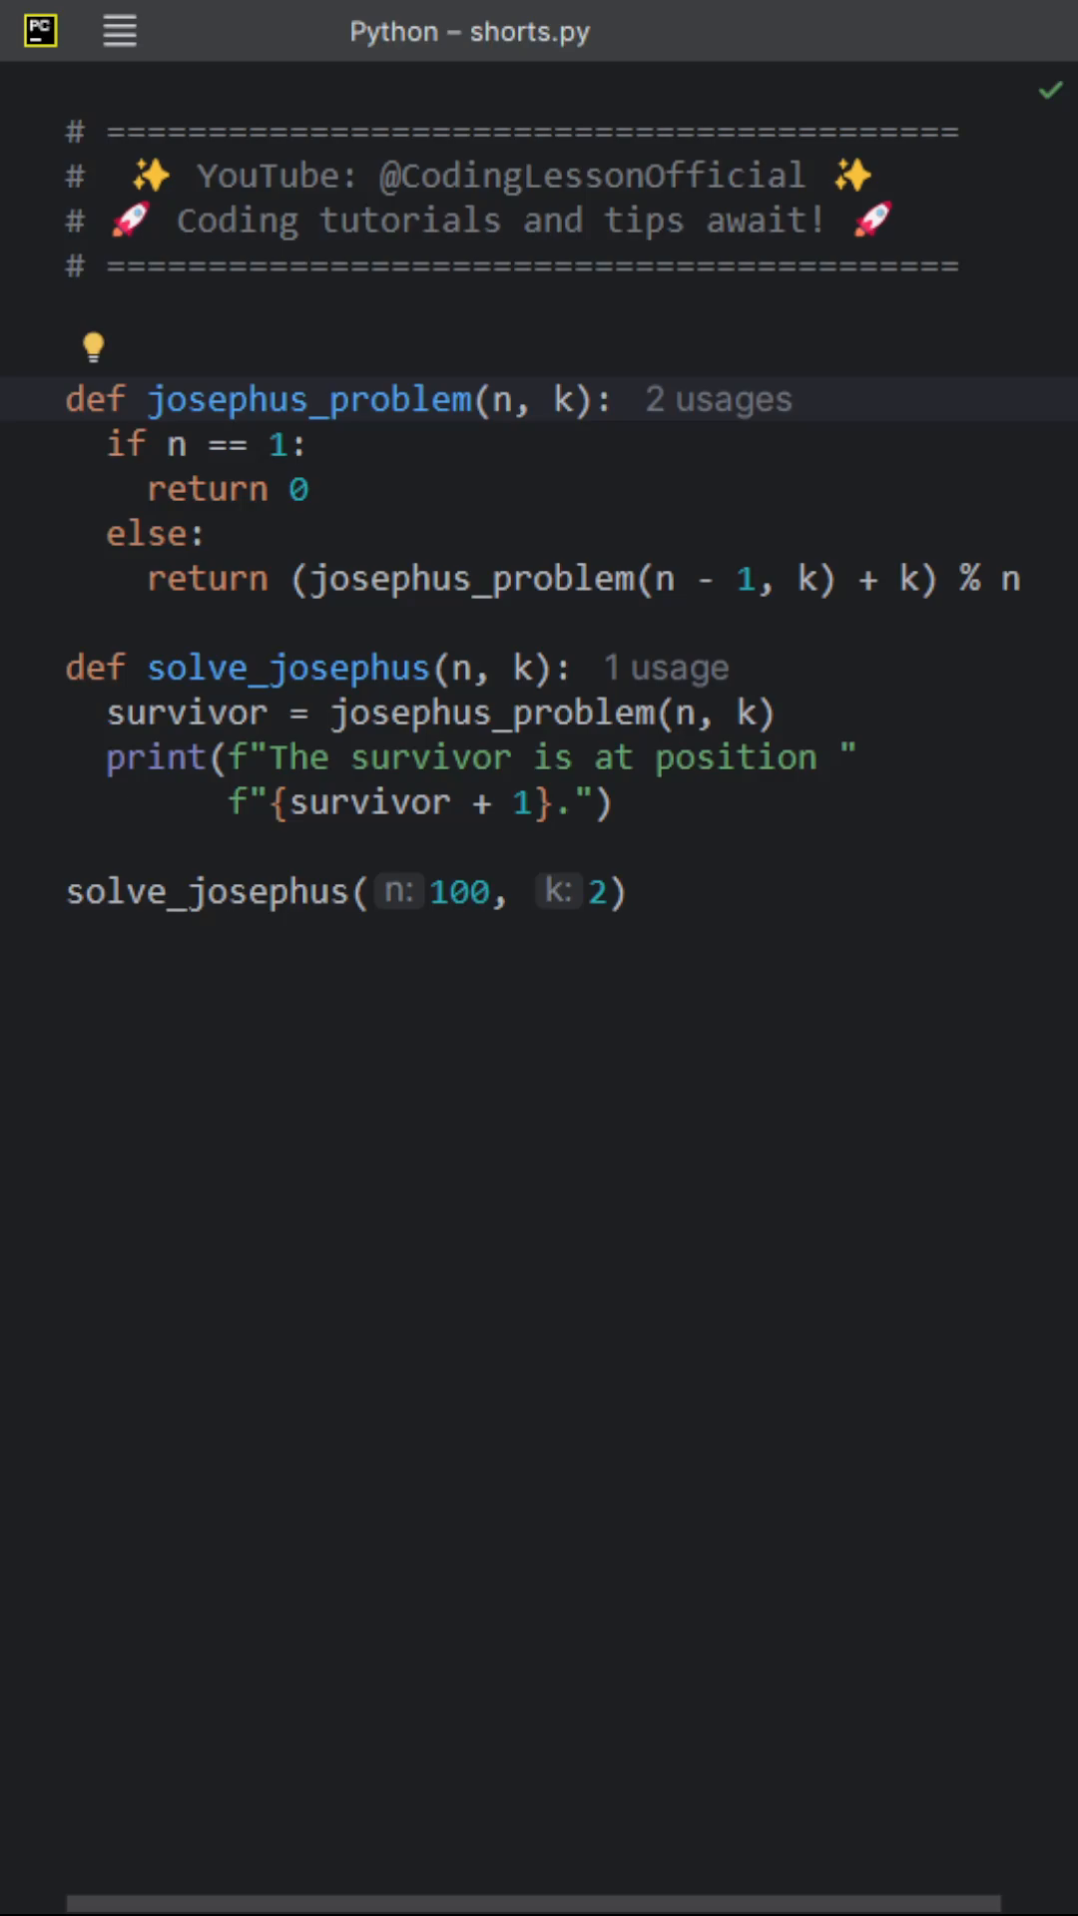
Highlight the recursive return line, then run shorts.py to print survivor position 73
double_click(303, 399)
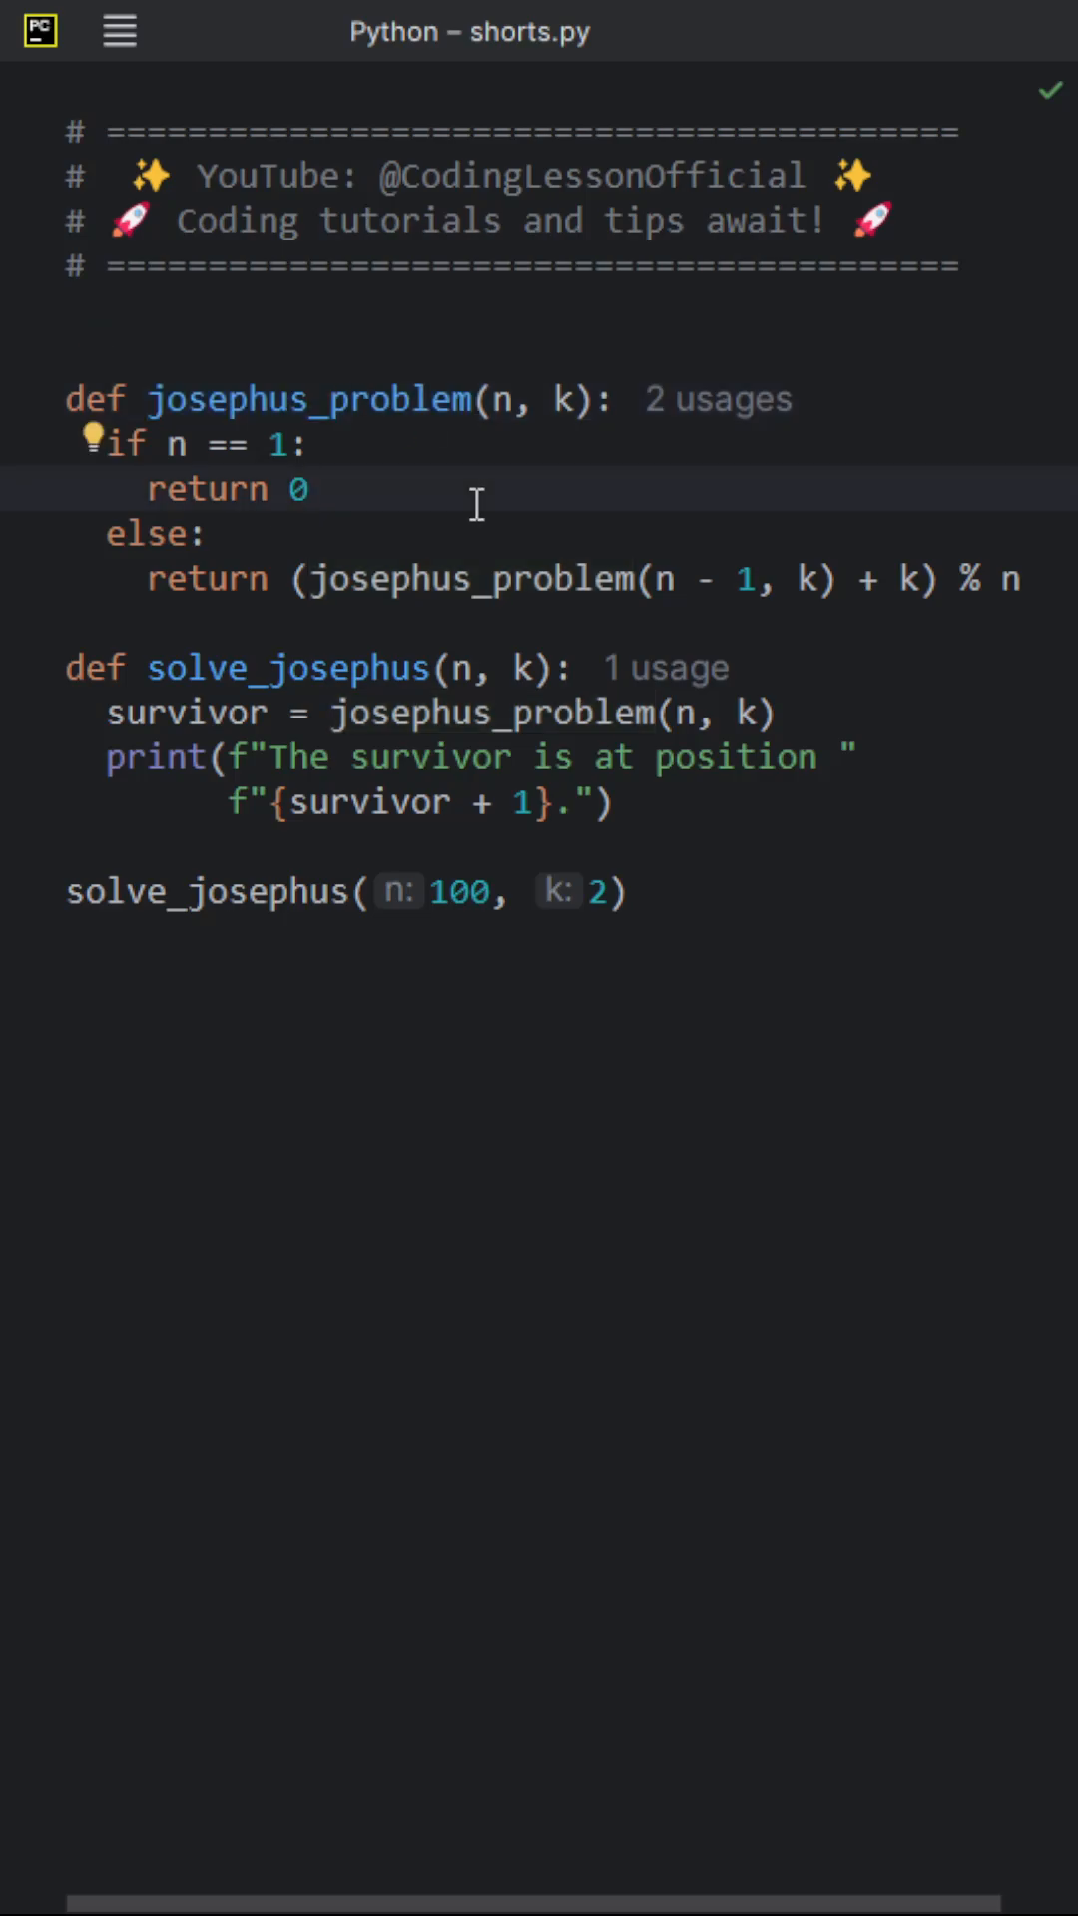
mouse_move(210, 436)
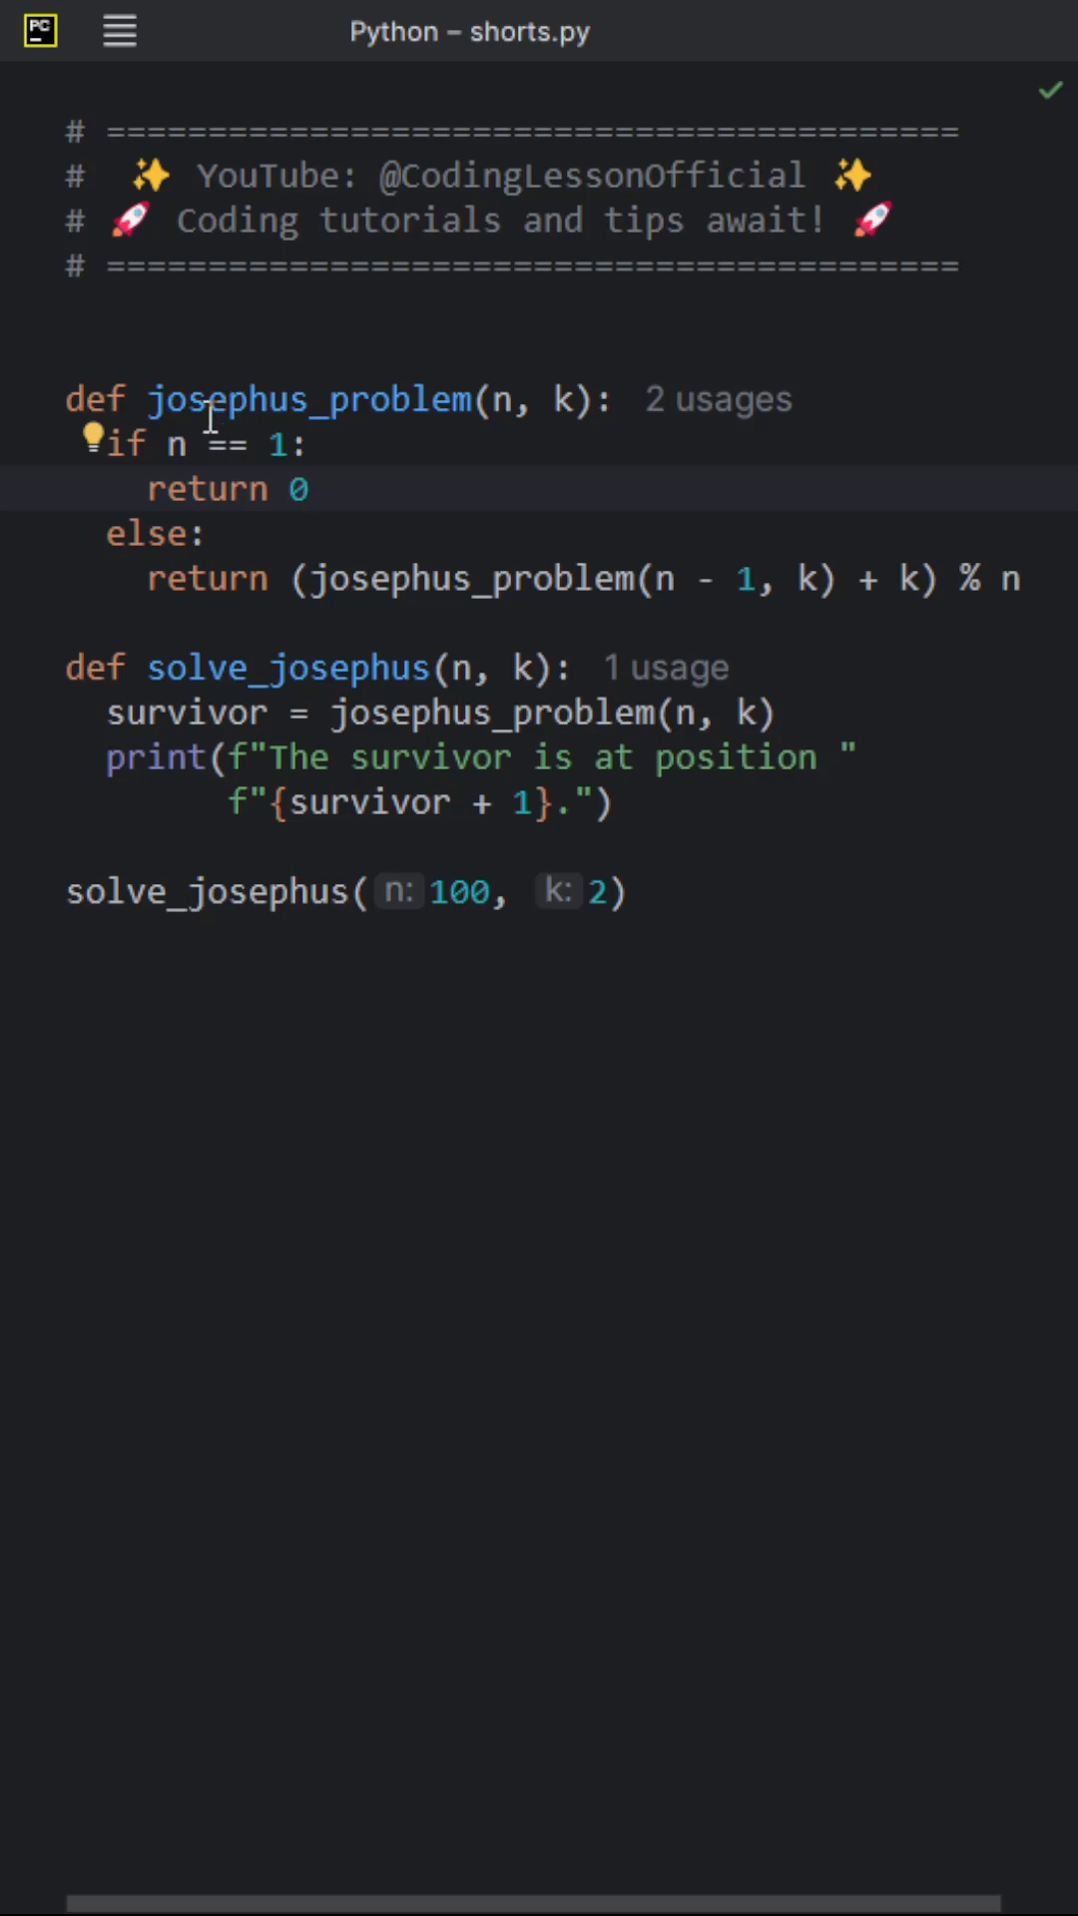
mouse_move(62, 423)
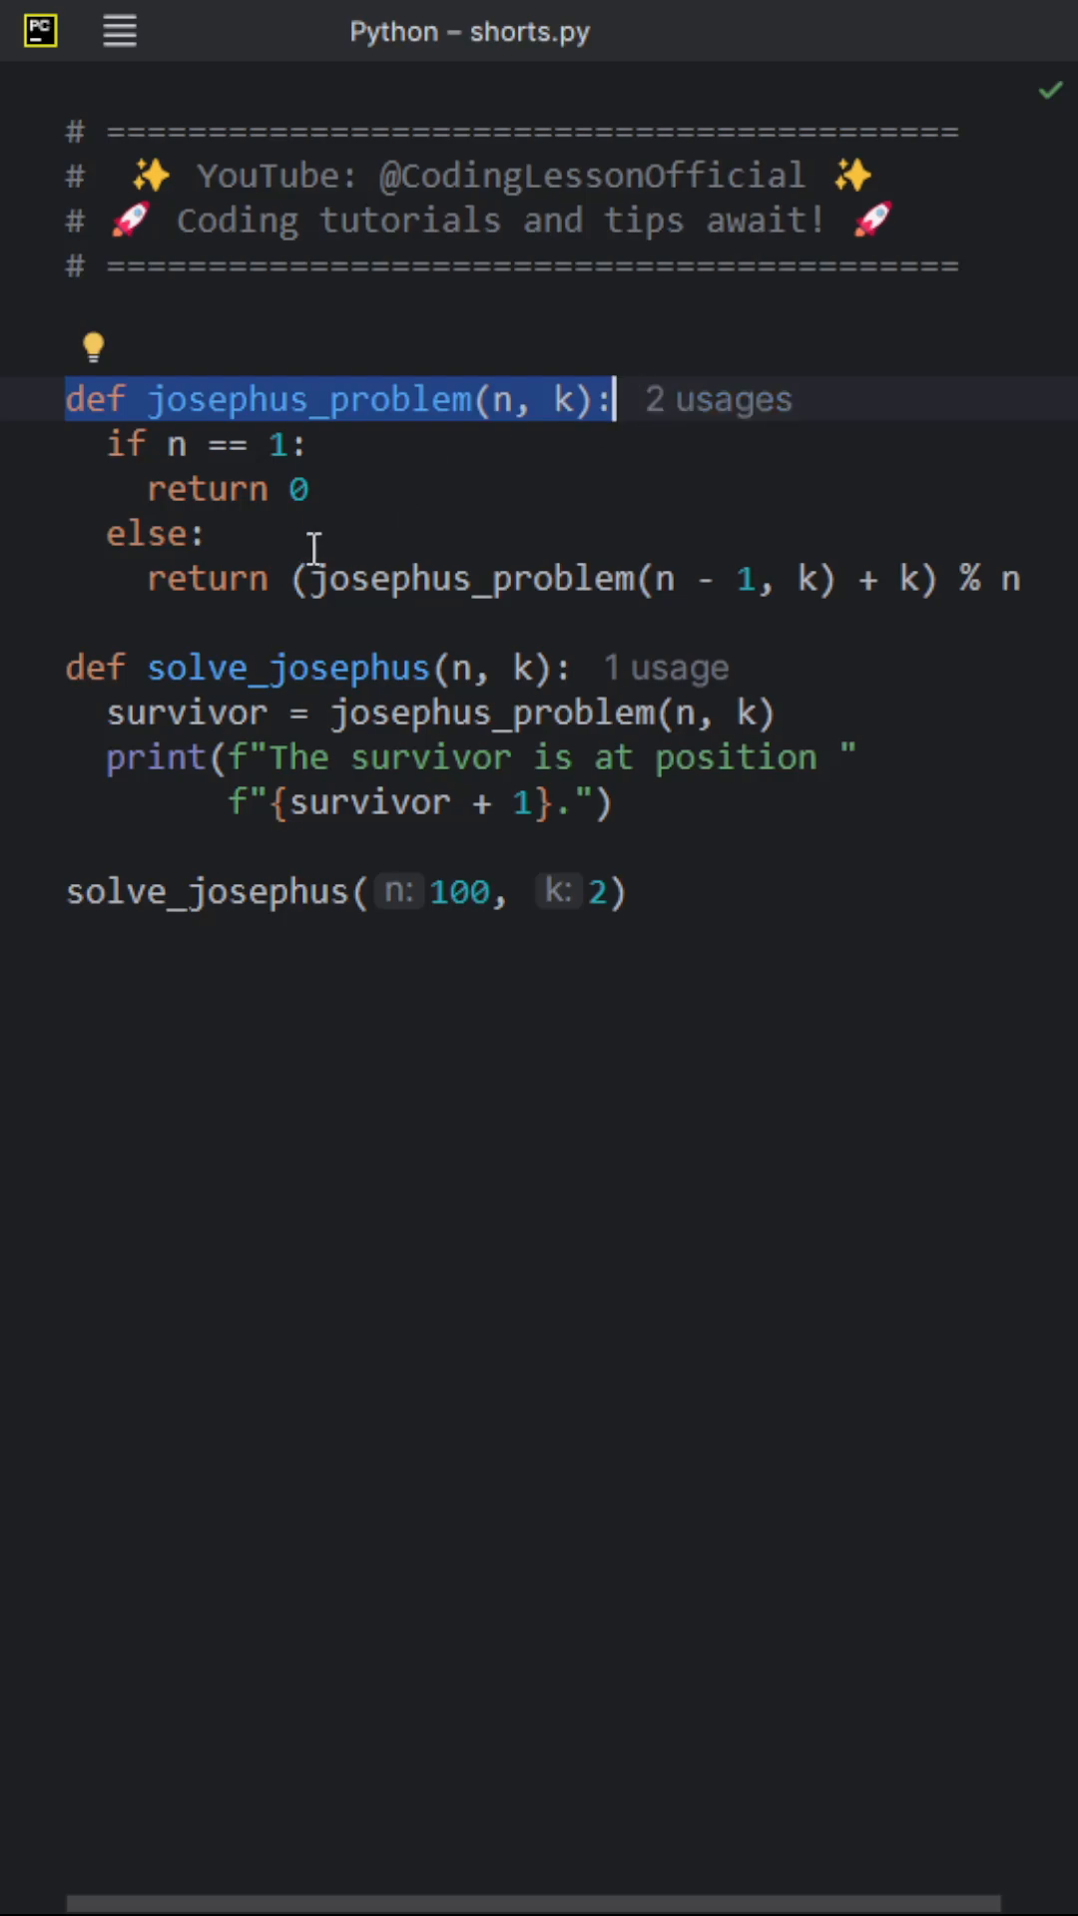
mouse_move(371, 521)
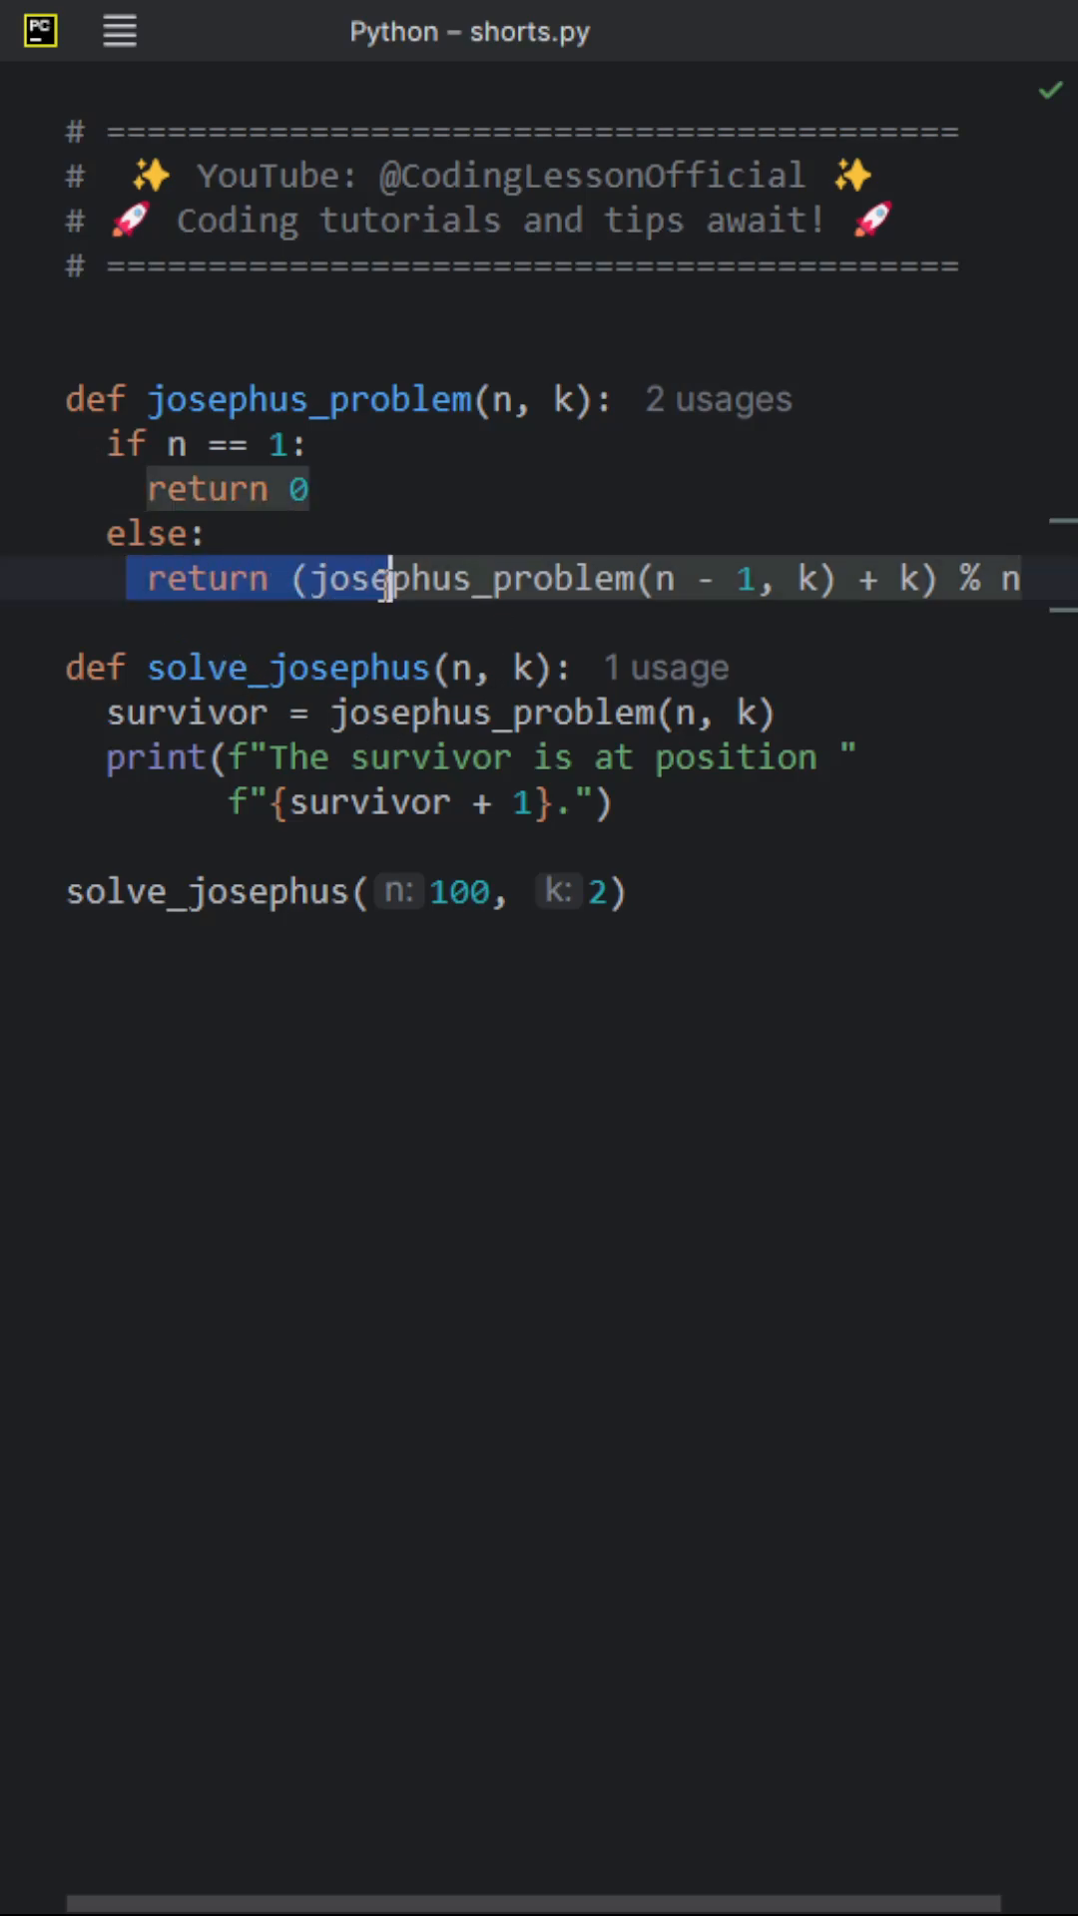
drag(391, 579, 1014, 579)
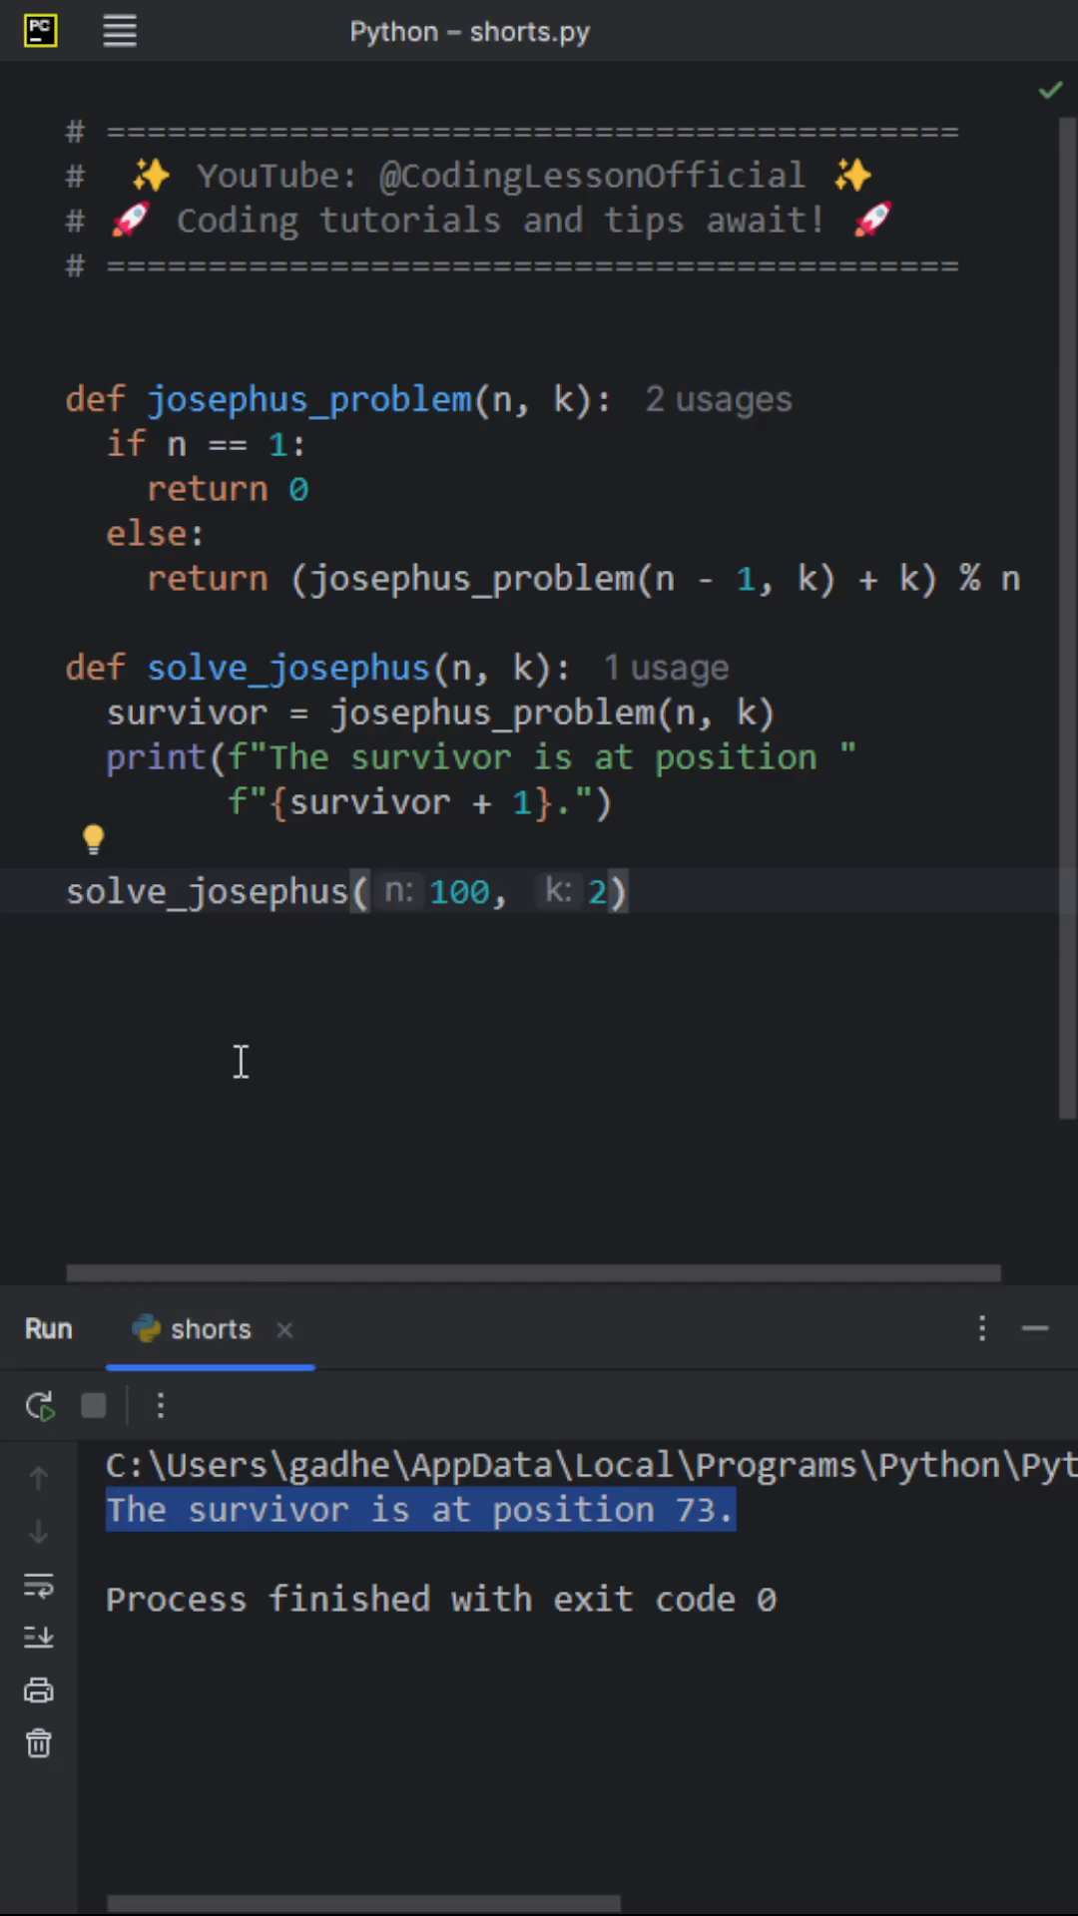
Change the solve_josephus arguments from 100 and 2 to 80 and 3
double_click(461, 890)
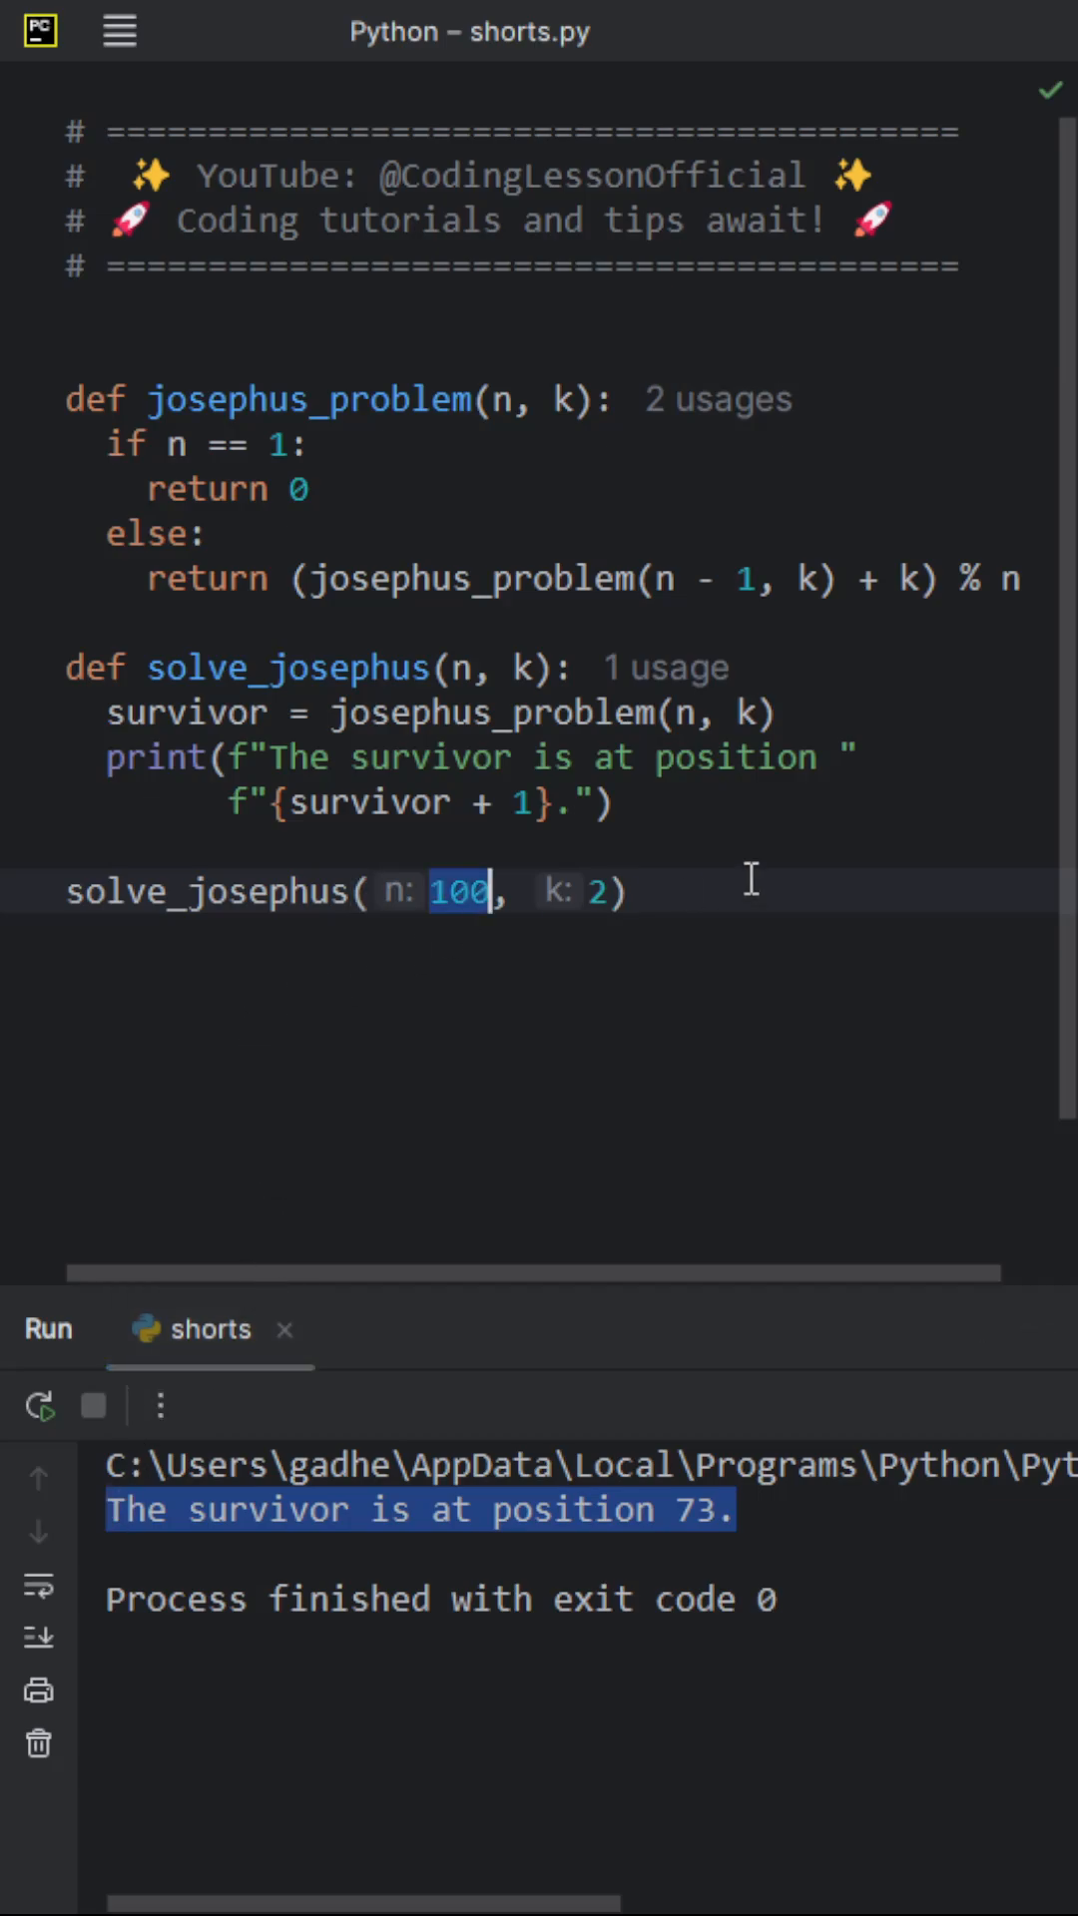
text(80)
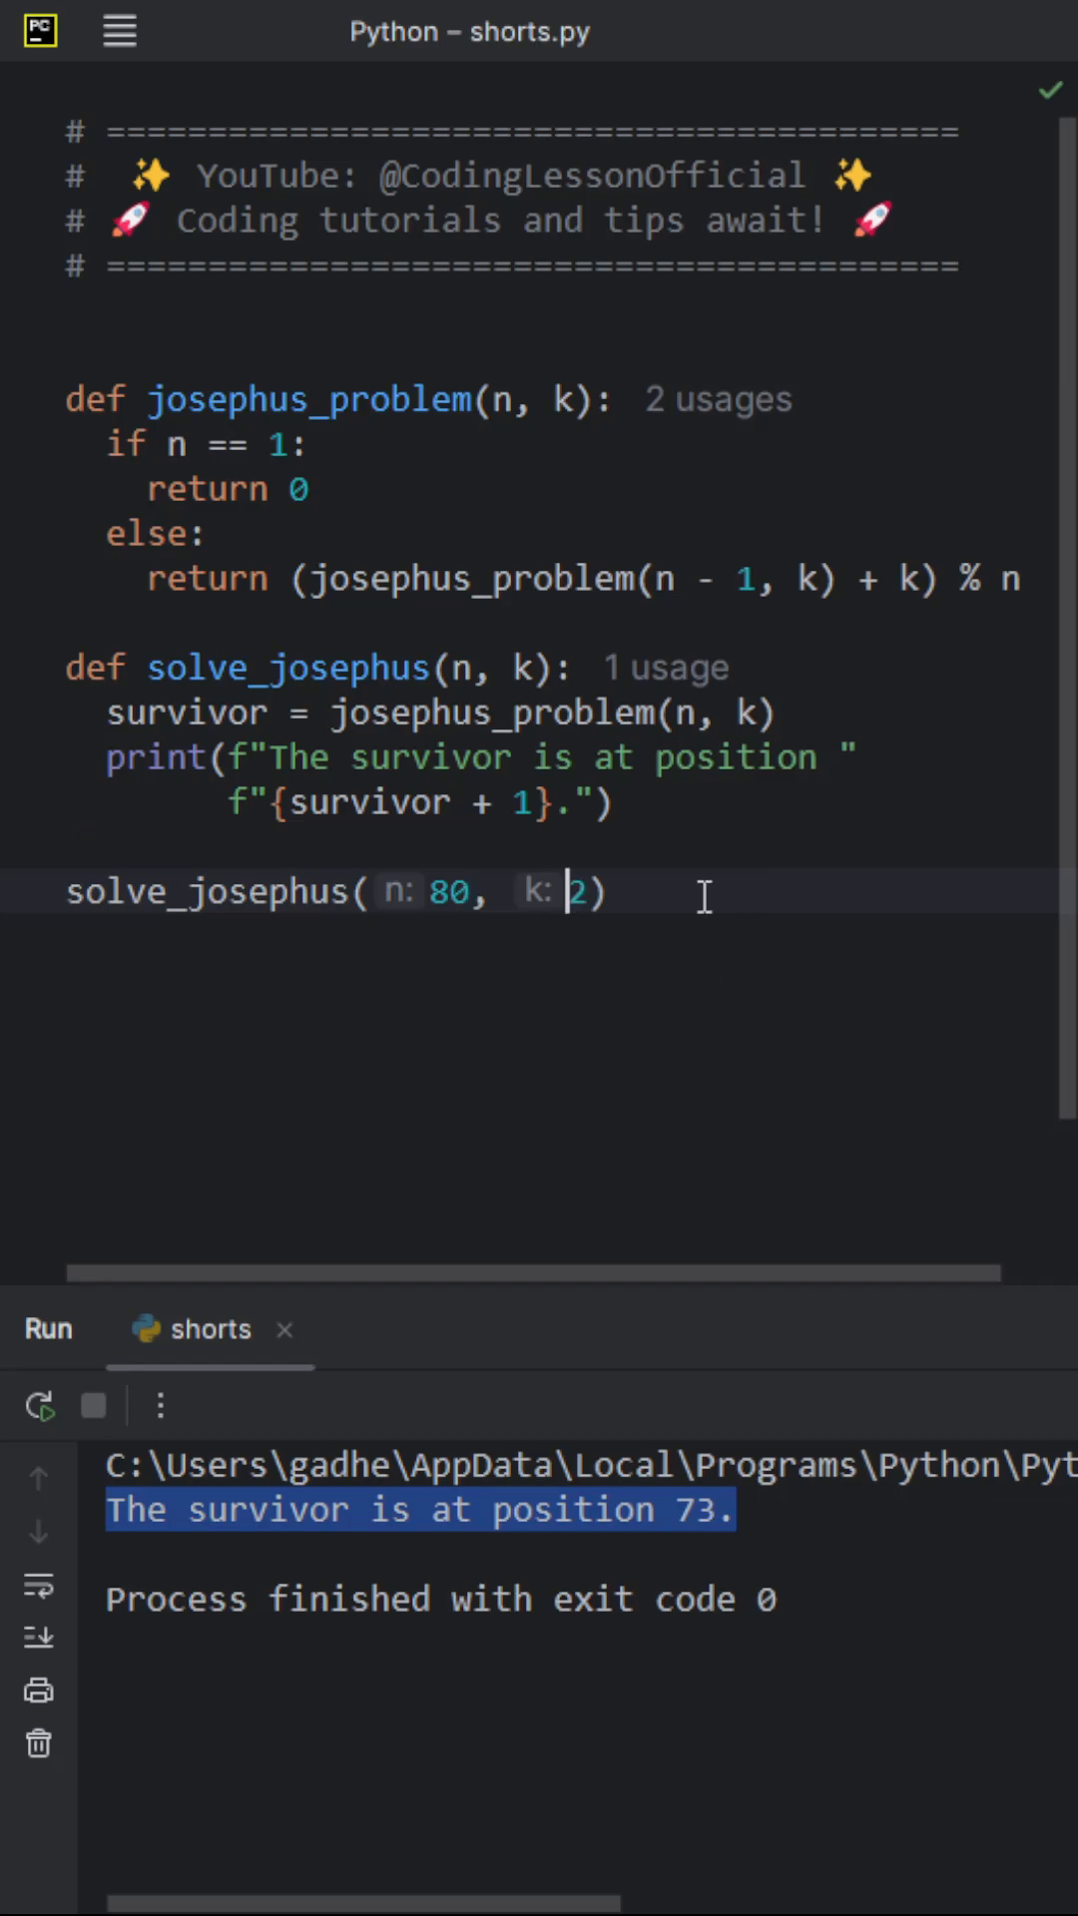
text(3)
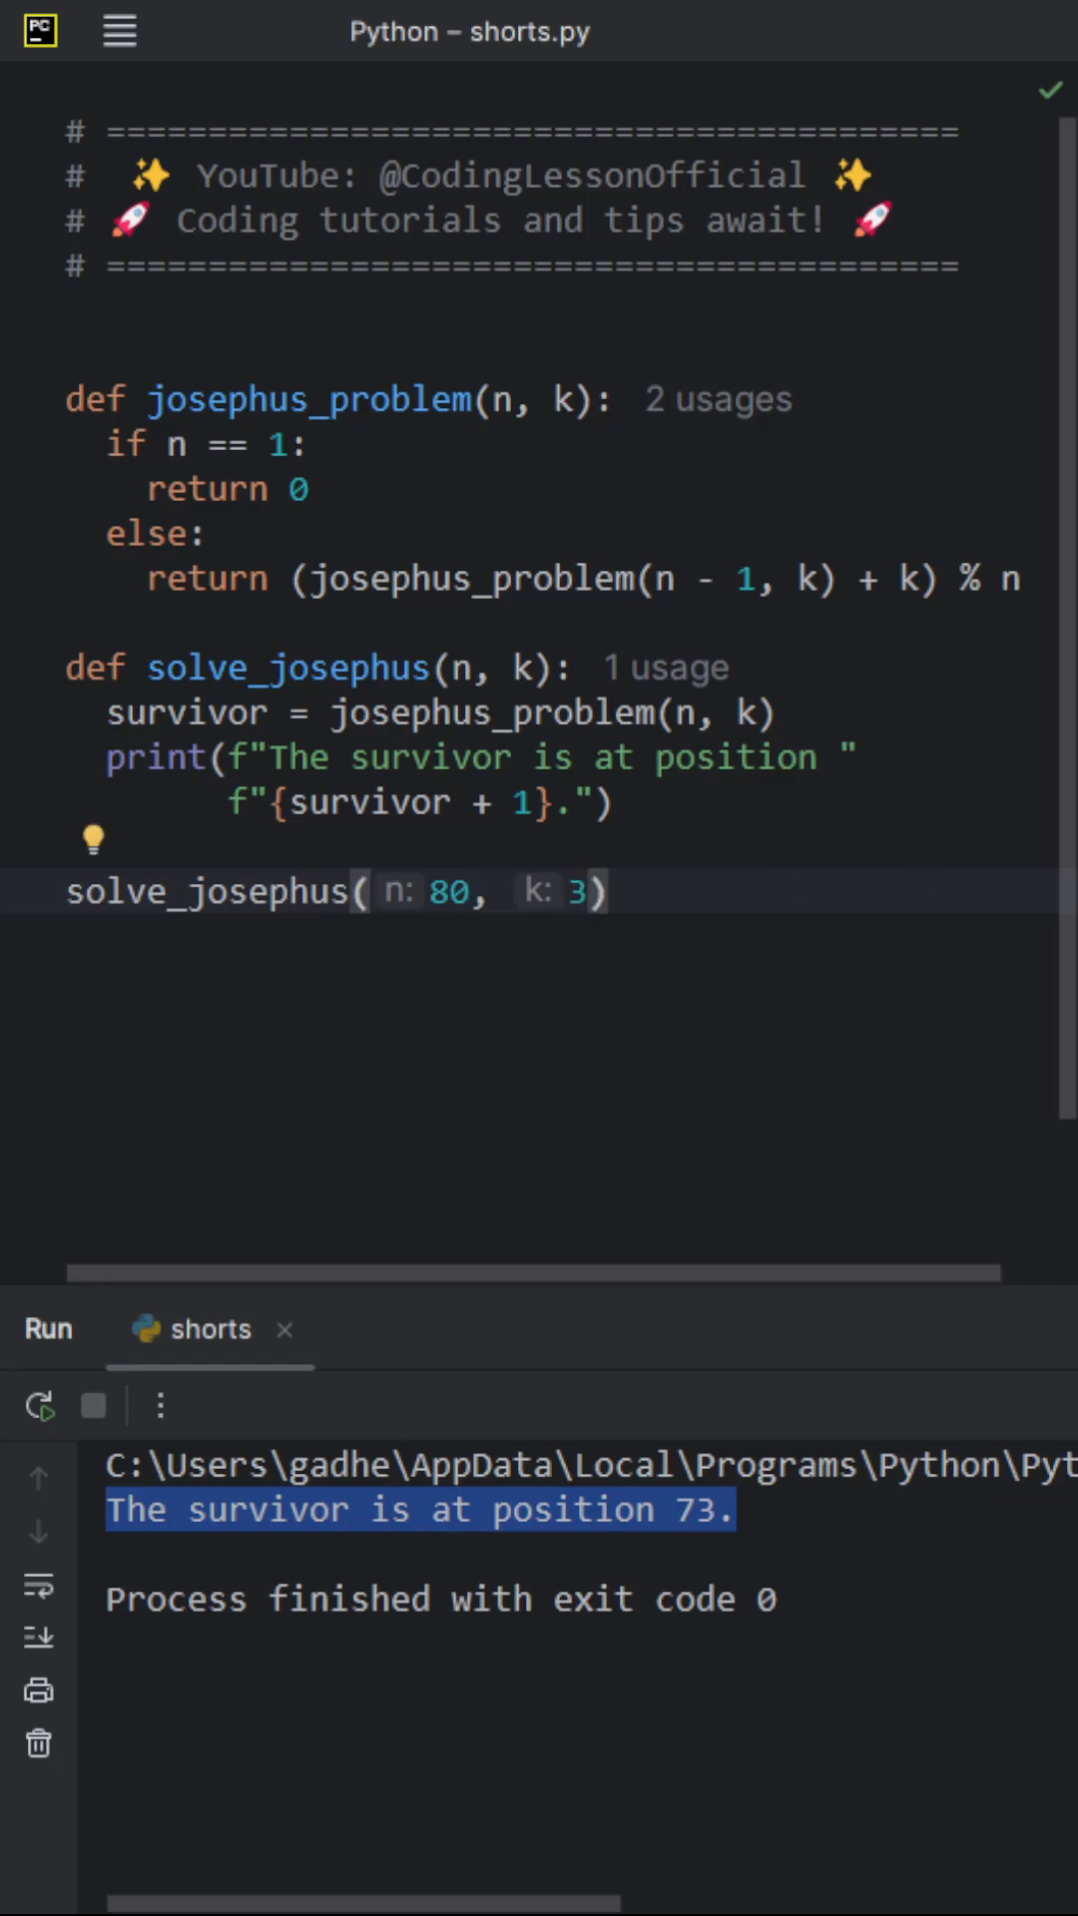